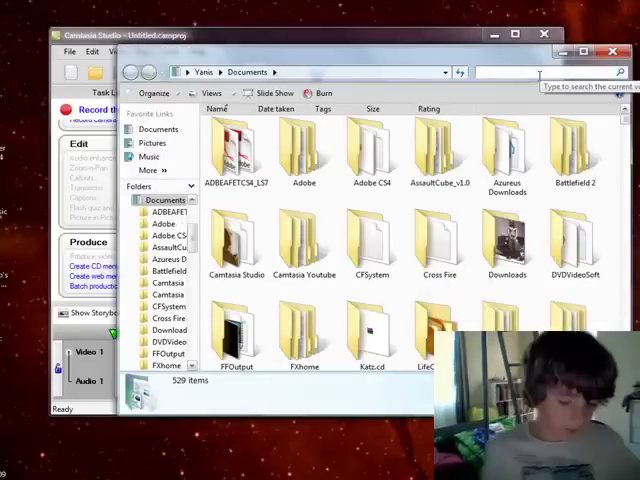
- Search Explorer for 'zu', then close it to return to Camtasia Studio
{"action": "type", "text": "zu"}
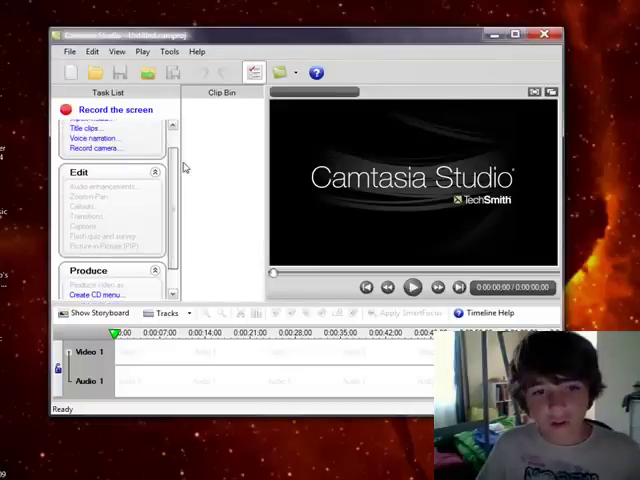
- Start Batch production from the Produce section, listing zune theme.camrec
{"action": "scroll", "scroll_direction": "down", "scroll_amount": 3}
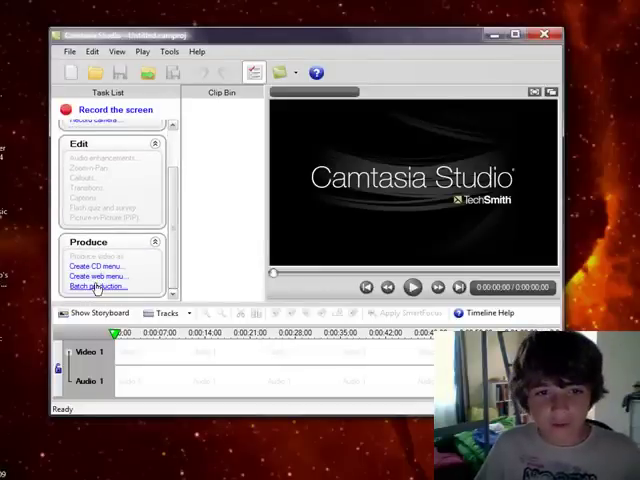
{"action": "left_click", "coordinate": [96, 286]}
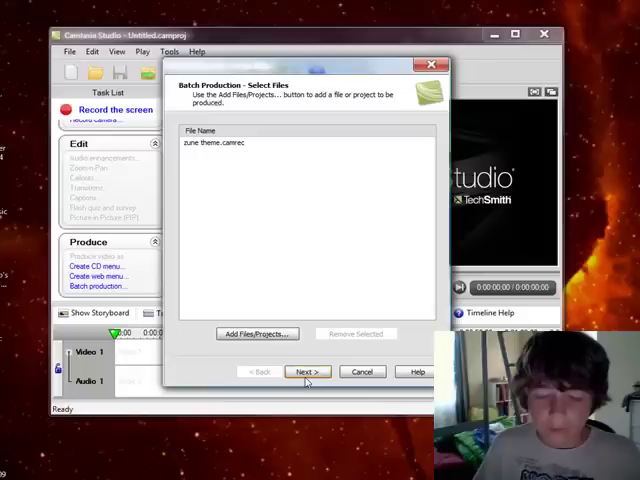
- Choose the YouTube production preset for all files and view its settings
{"action": "left_click", "coordinate": [307, 371]}
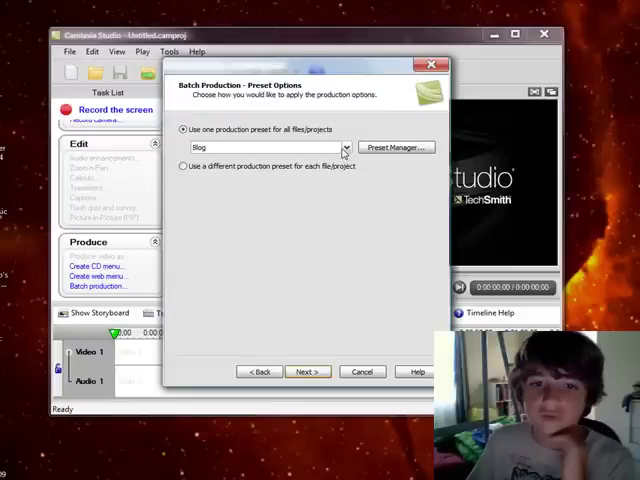
{"action": "left_click", "coordinate": [345, 147]}
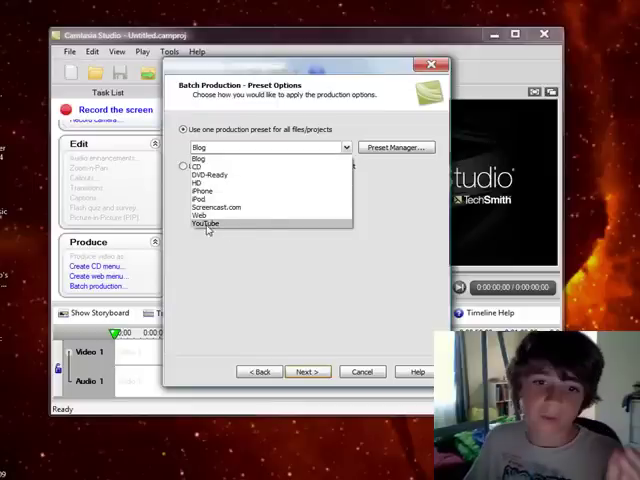
{"action": "left_click", "coordinate": [206, 223]}
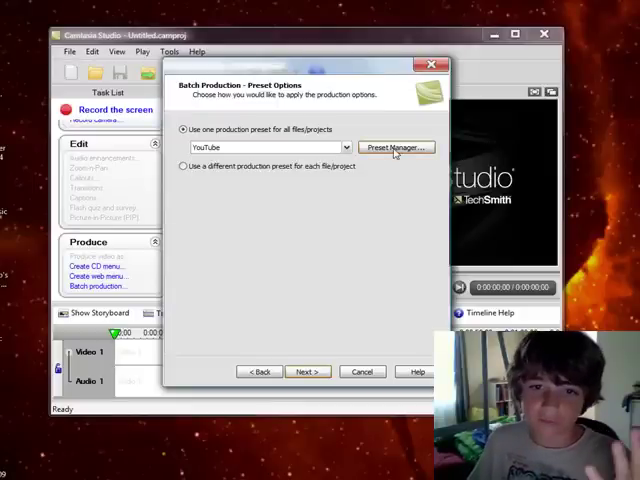
{"action": "left_click", "coordinate": [396, 147]}
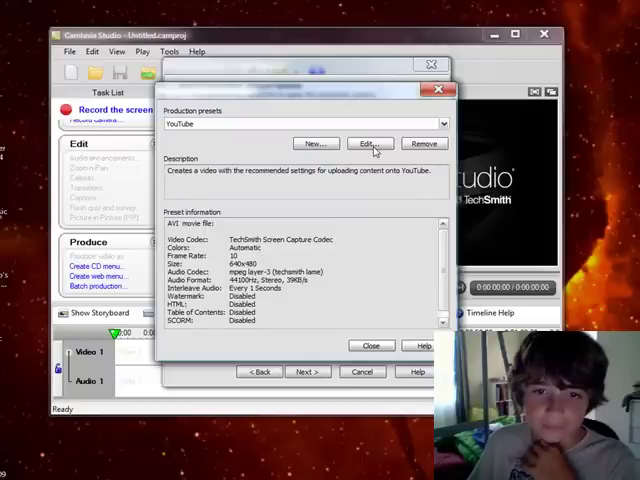
- Change the YouTube preset's output from AVI to MP4/FLV/SWF
{"action": "left_click", "coordinate": [369, 143]}
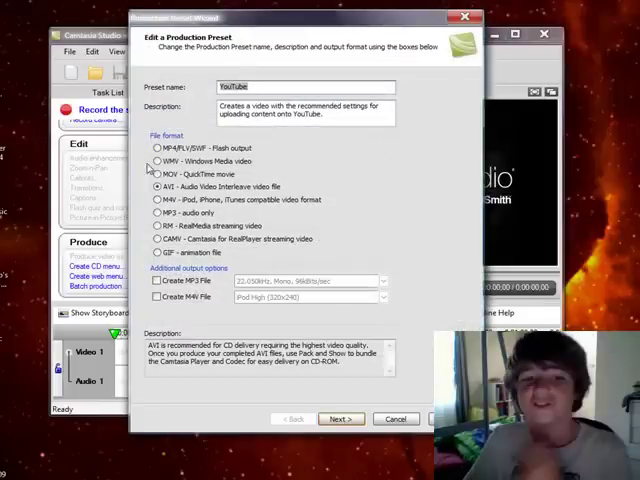
{"action": "mouse_move", "coordinate": [35, 193]}
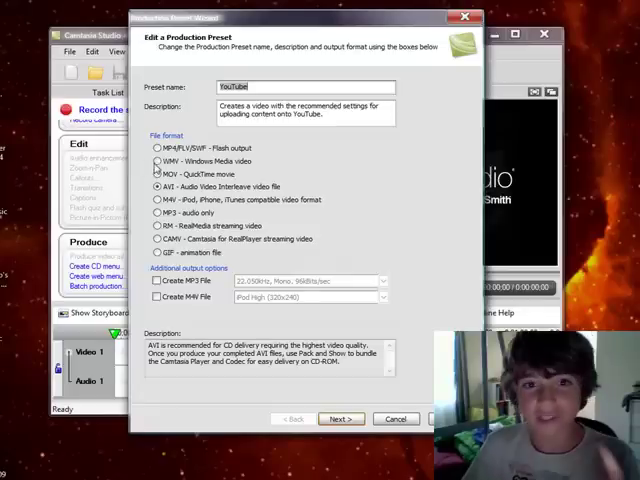
{"action": "left_click", "coordinate": [157, 148]}
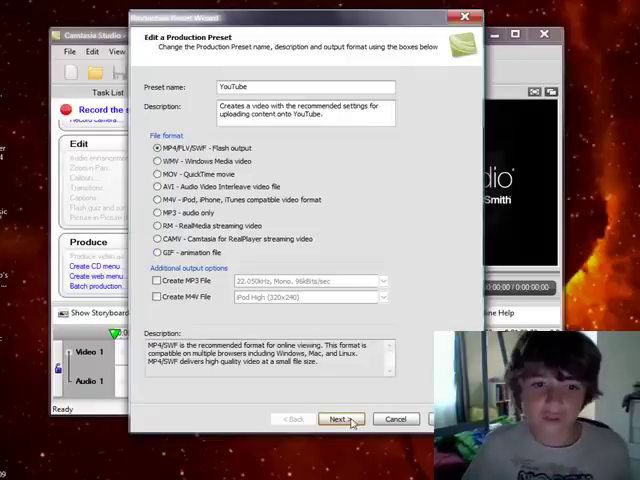
{"action": "left_click", "coordinate": [340, 418]}
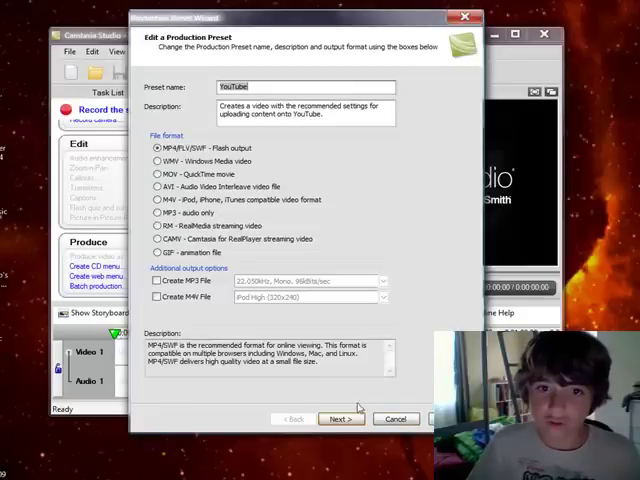
{"action": "left_click", "coordinate": [339, 418]}
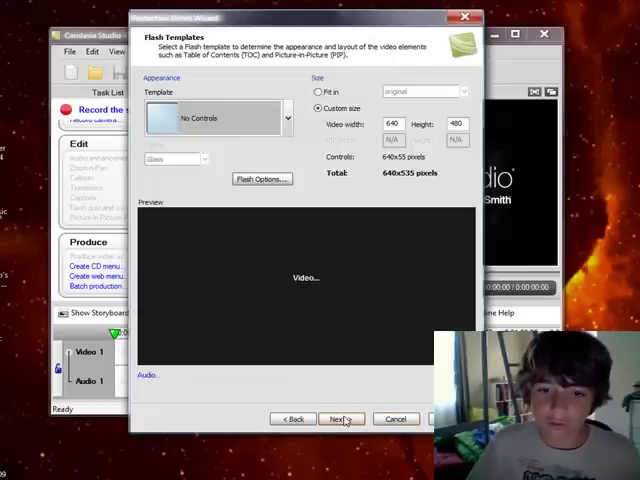
{"action": "left_click", "coordinate": [340, 418]}
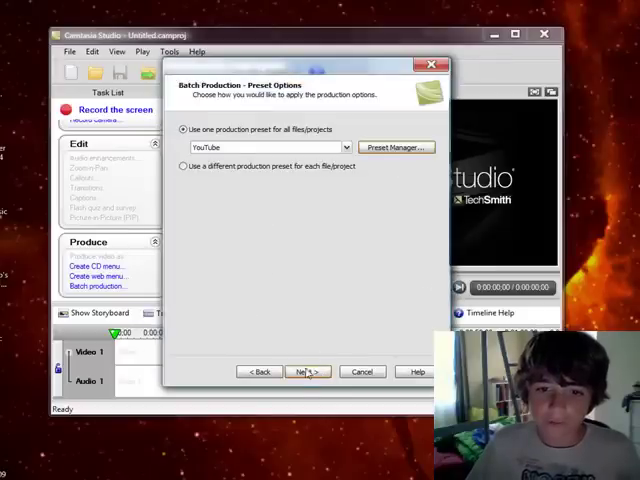
- Confirm the Camtasia Youtube output folder under Documents and start producing
{"action": "left_click", "coordinate": [308, 371]}
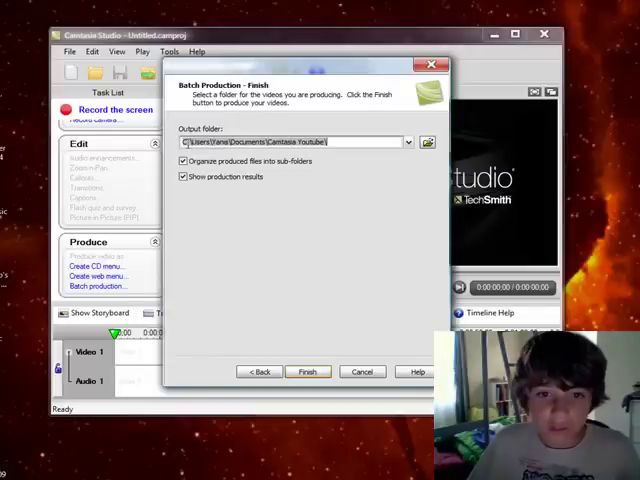
{"action": "right_click", "coordinate": [295, 141]}
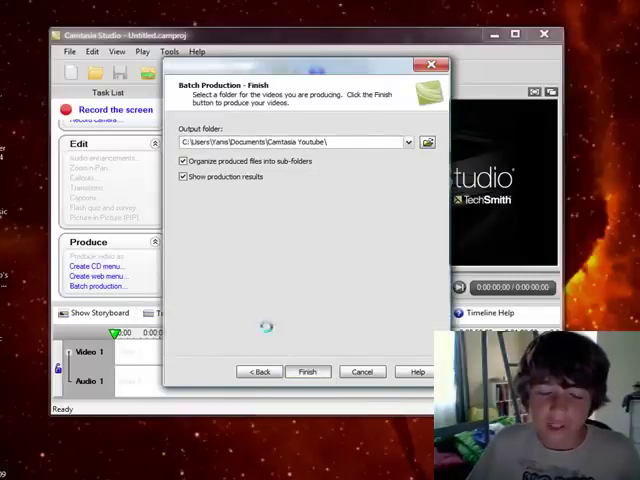
{"action": "left_click", "coordinate": [308, 371]}
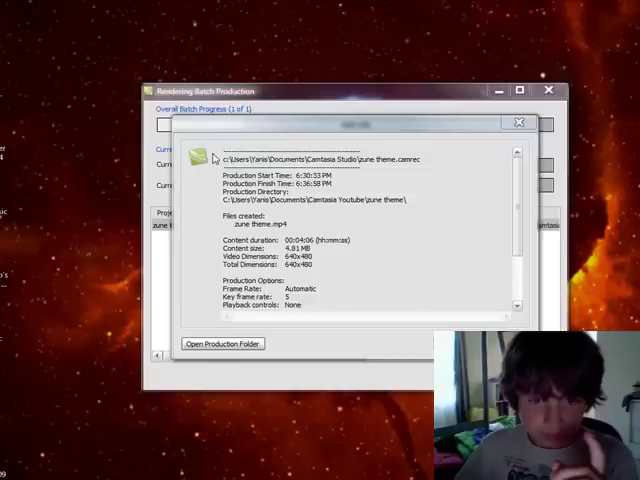
{"action": "mouse_move", "coordinate": [218, 167]}
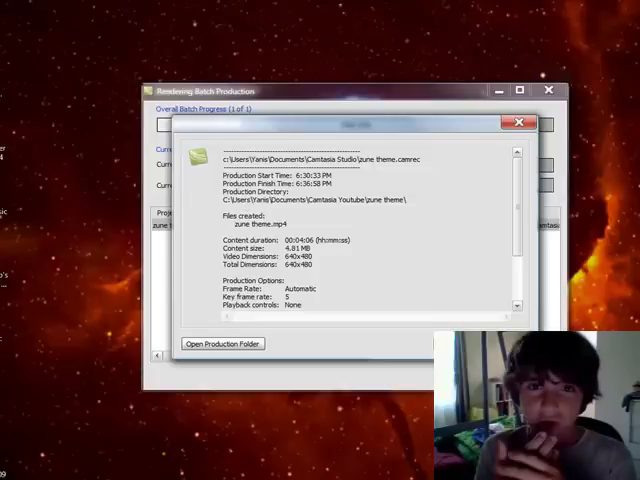
- Close the production results for zune theme.mp4 (640x480, 4.81 MB)
{"action": "left_click", "coordinate": [516, 121]}
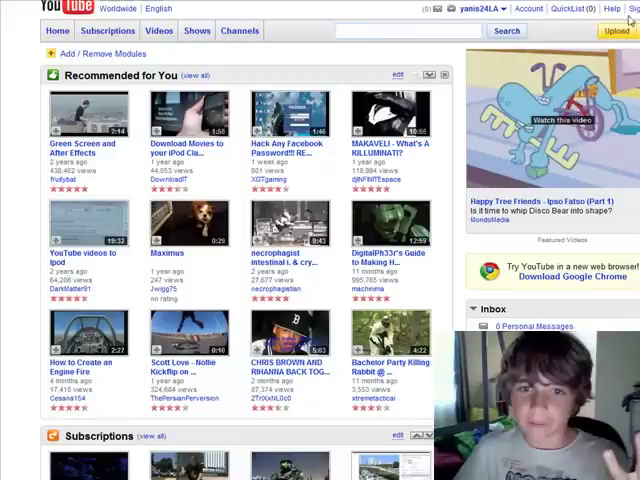
- Go to YouTube's Video File Upload page from the home page
{"action": "left_click", "coordinate": [613, 31]}
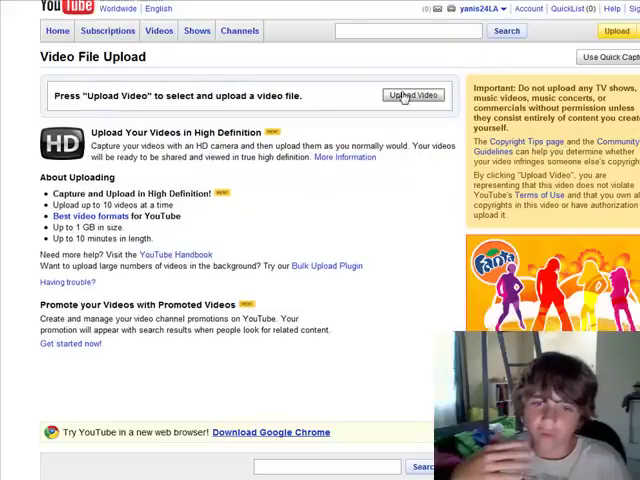
- Upload zune theme.mp4 from Documents > Camtasia Youtube > zune theme
{"action": "left_click", "coordinate": [412, 95]}
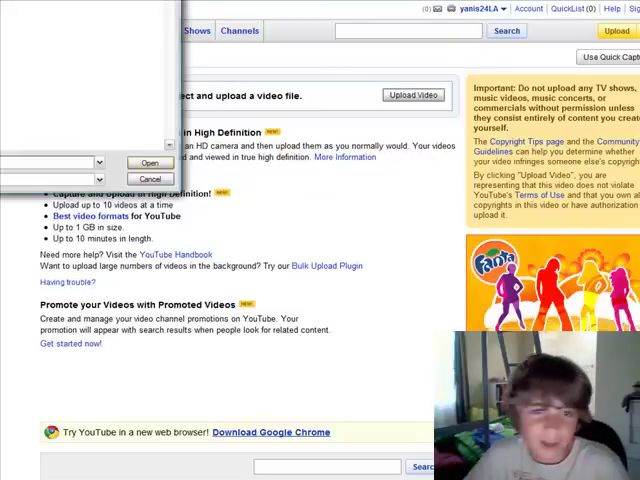
{"action": "left_click", "coordinate": [413, 95]}
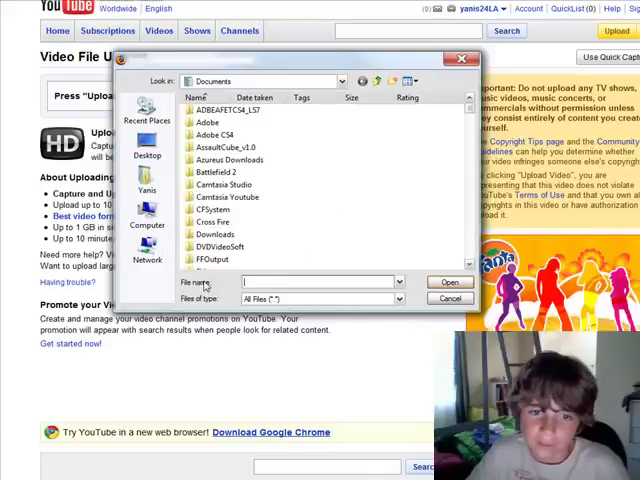
{"action": "type", "text": "zune theme.mp4"}
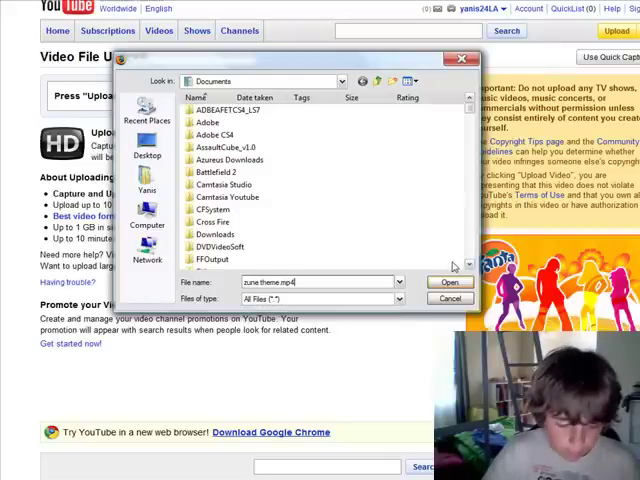
{"action": "mouse_move", "coordinate": [392, 141]}
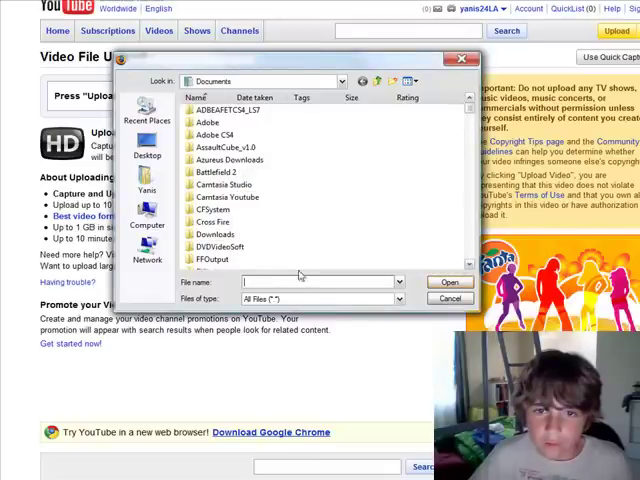
{"action": "left_click", "coordinate": [228, 184]}
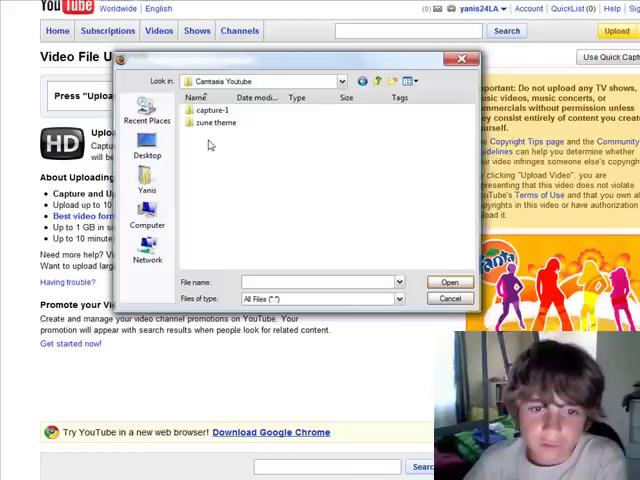
{"action": "mouse_move", "coordinate": [214, 122]}
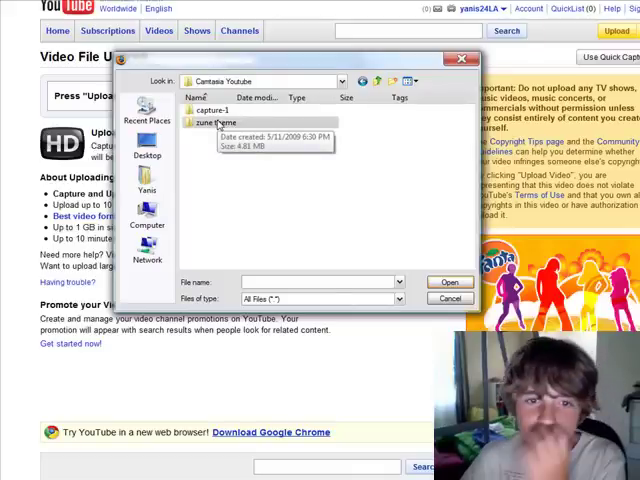
{"action": "double_click", "coordinate": [227, 109]}
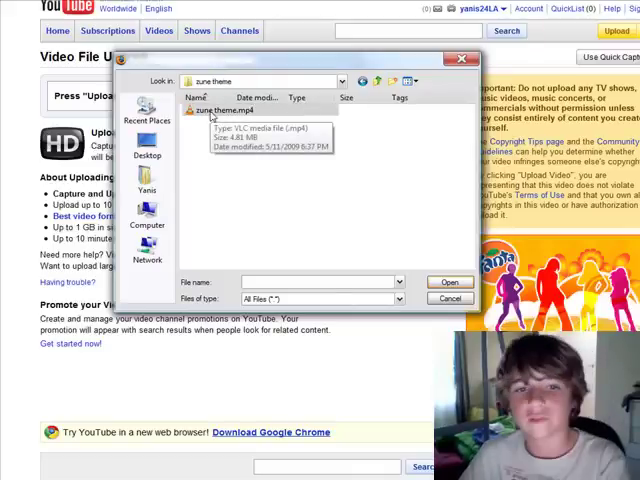
{"action": "left_click", "coordinate": [449, 297]}
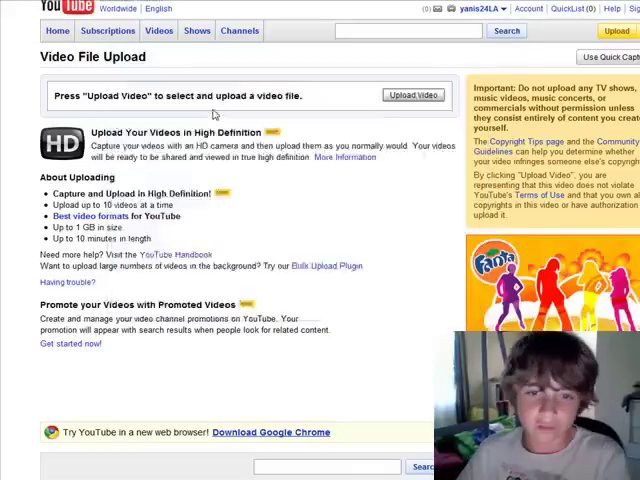
{"action": "left_click", "coordinate": [413, 95]}
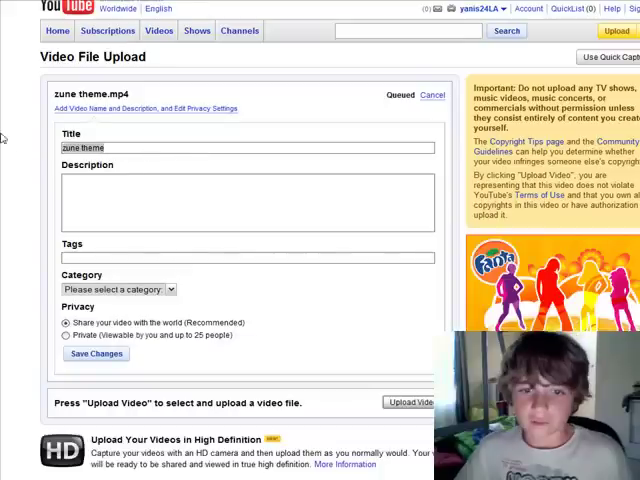